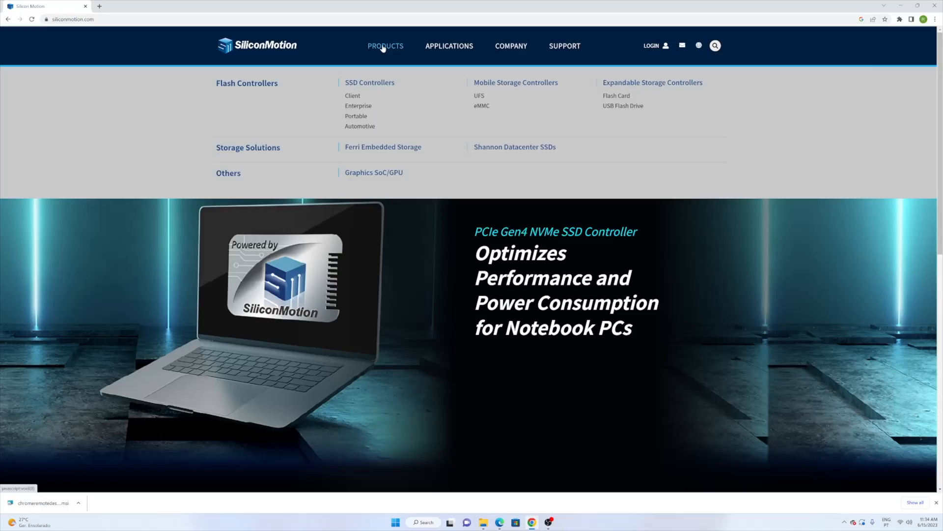
- Launch the SMIUSBDisplaySW installer from the X86 (Intel or AMD) driver folder
click(373, 173)
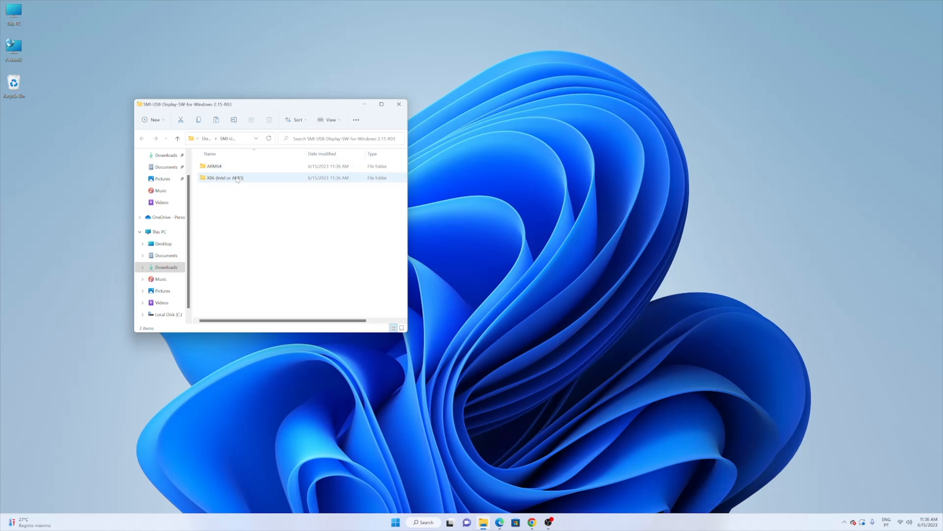
double_click(223, 178)
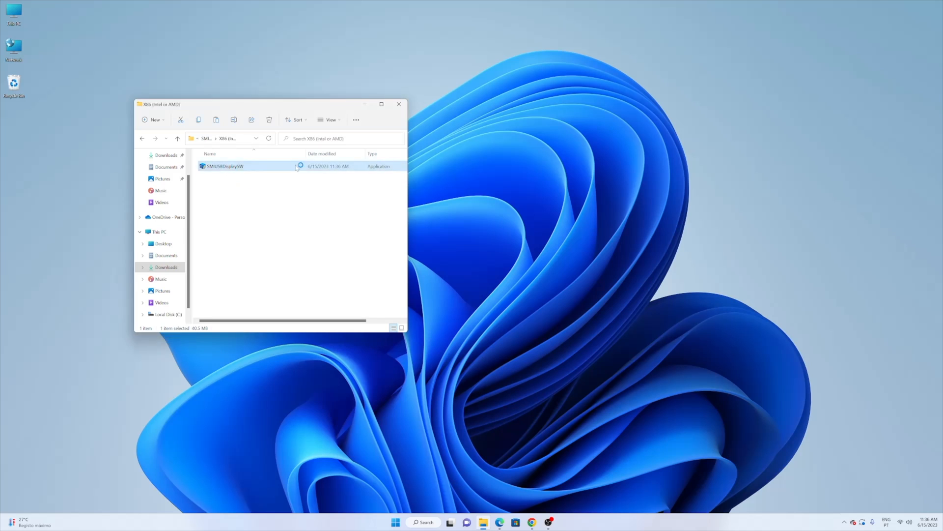
double_click(224, 166)
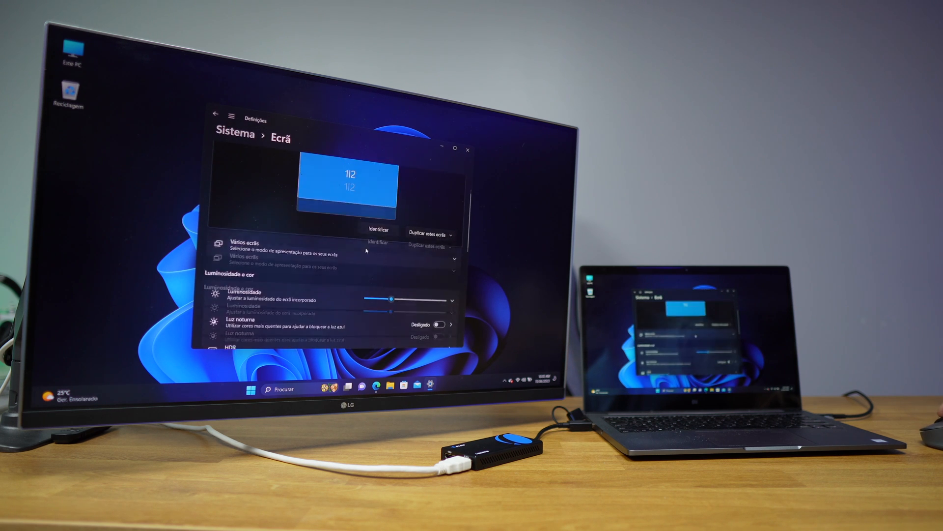
- Scroll down the Display page past resolution and orientation to Related settings
scroll(down, 3)
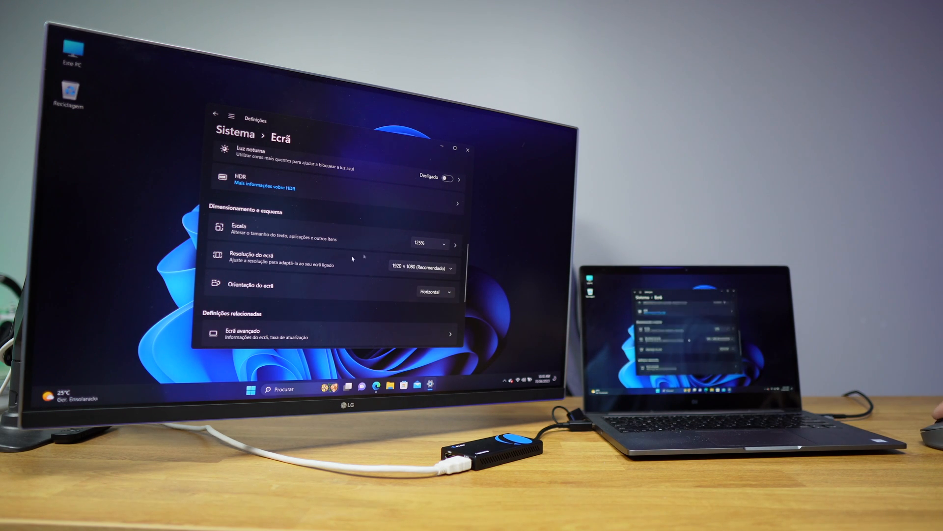
scroll(down, 3)
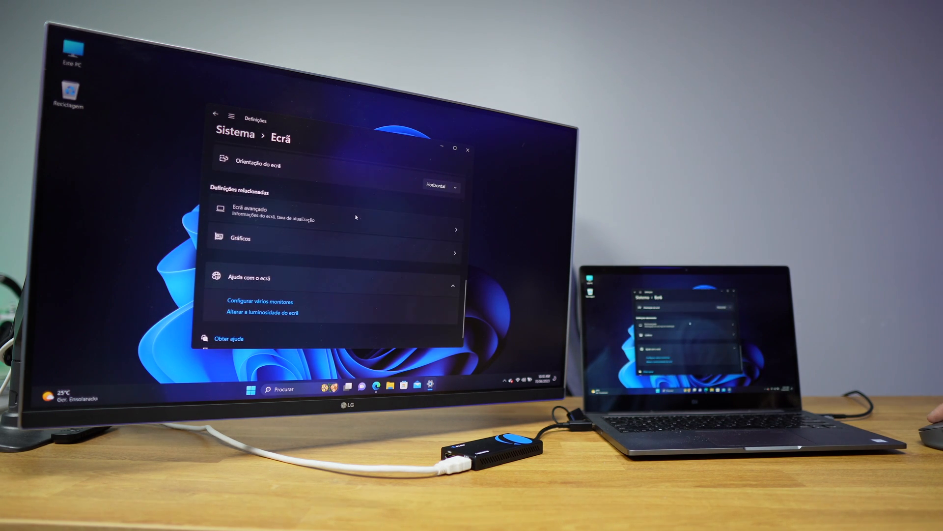
- Keep the LG Ultra HD refresh rate at 30 Hz in Advanced display
click(252, 213)
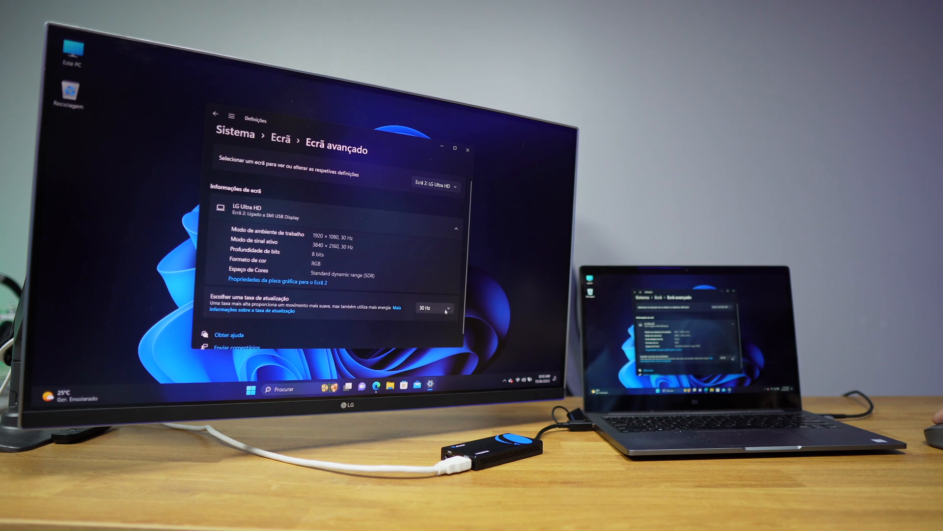
click(436, 308)
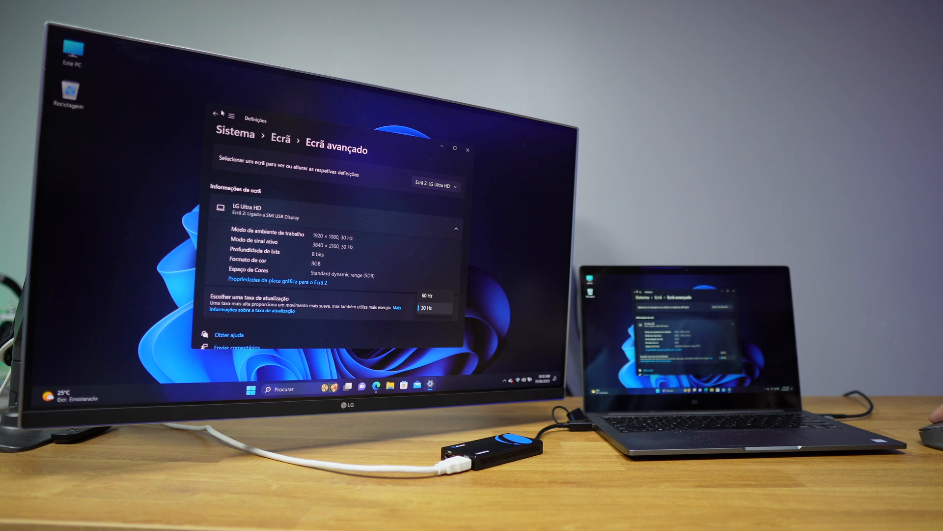
click(430, 308)
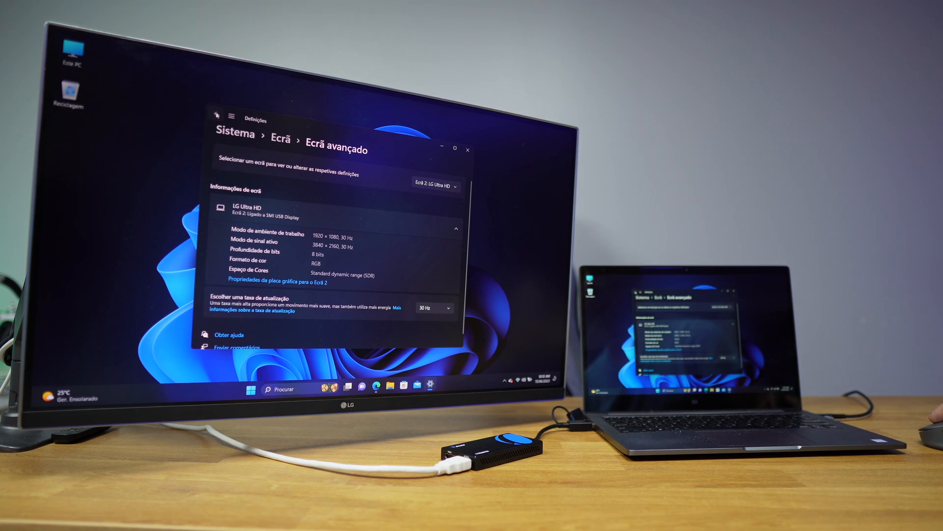
click(214, 117)
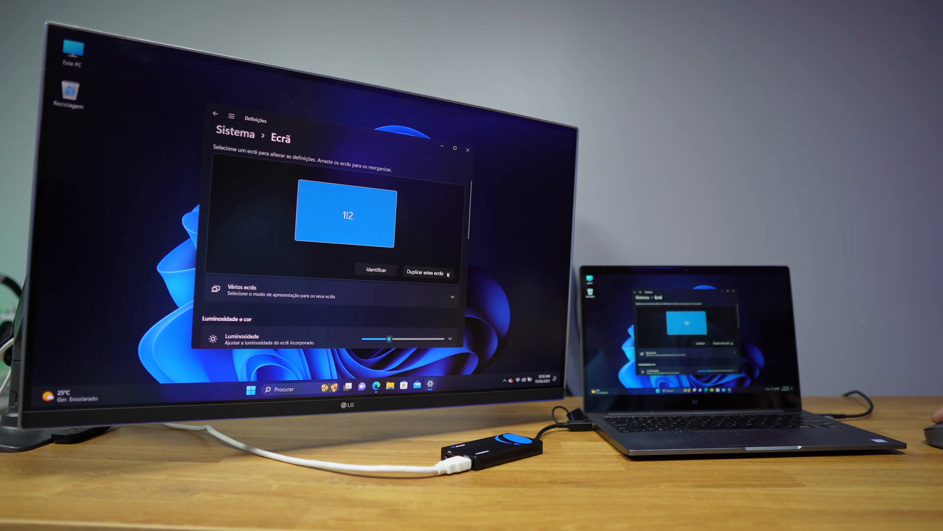
- Switch Multiple displays from duplicate to Extend these displays
click(428, 272)
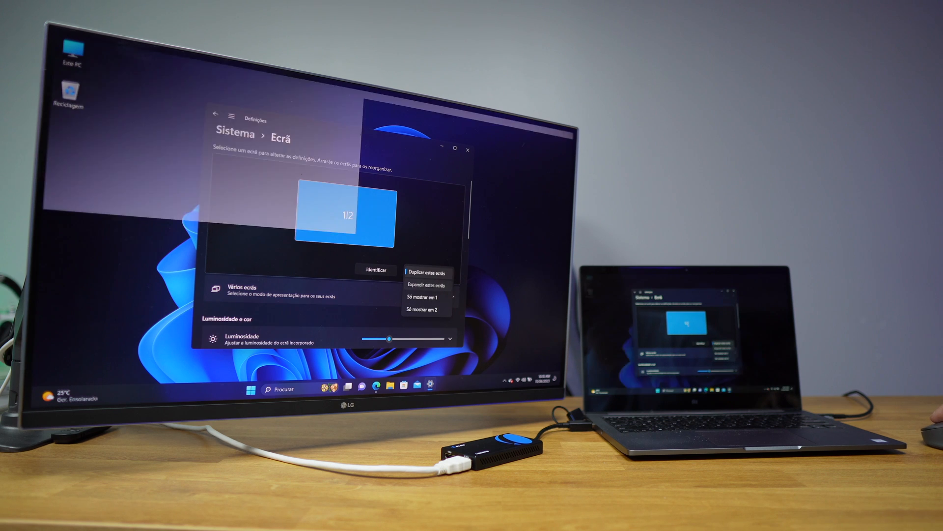
click(425, 282)
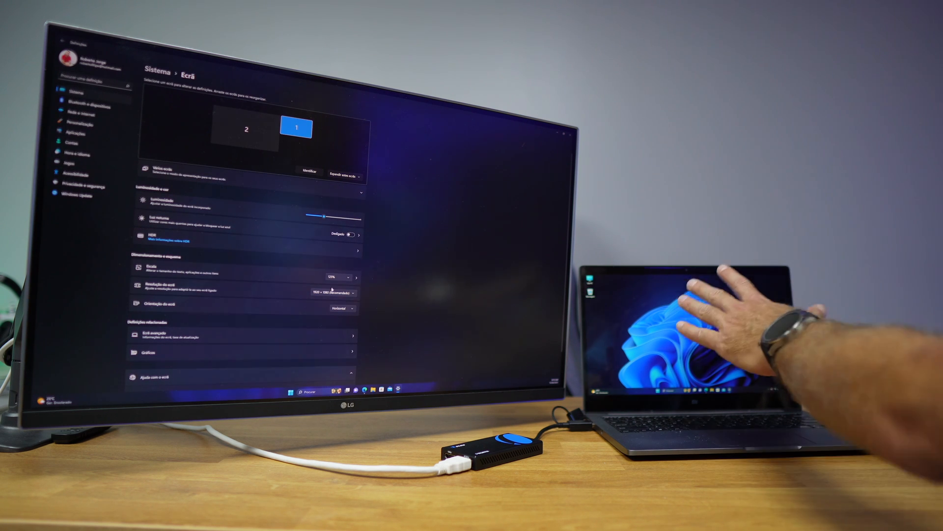
- Set display 2 (LG) to 3840 × 2160 (Recommended) resolution
click(245, 130)
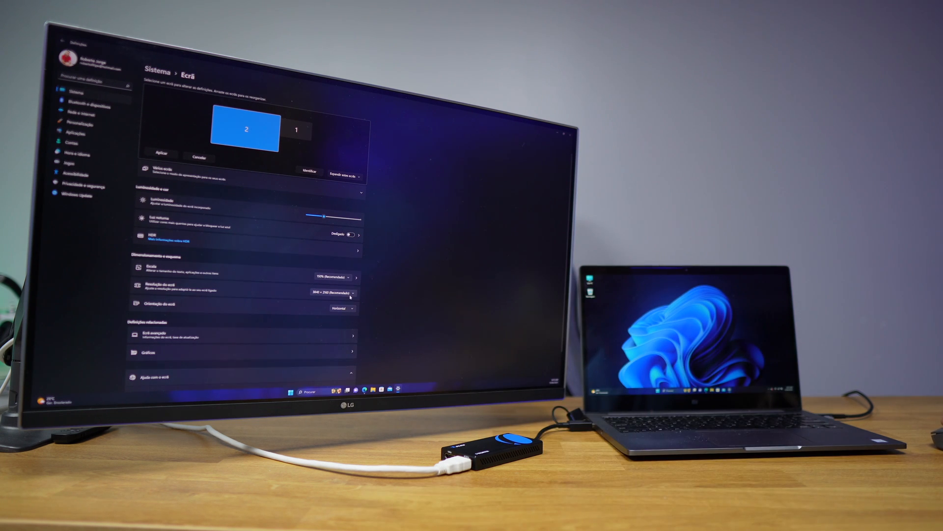
click(340, 293)
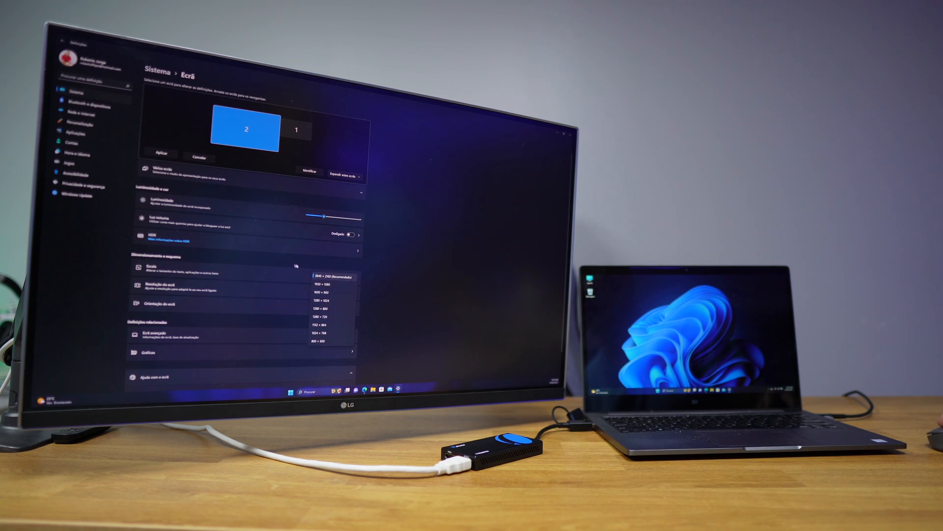
click(148, 334)
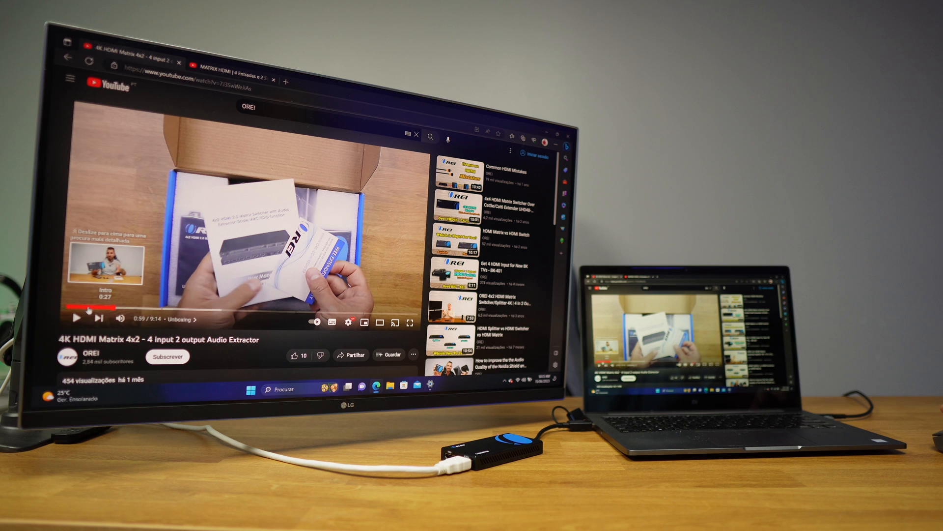
- Seek the 4K HDMI Matrix video back to its Intro chapter at 0:32
click(94, 308)
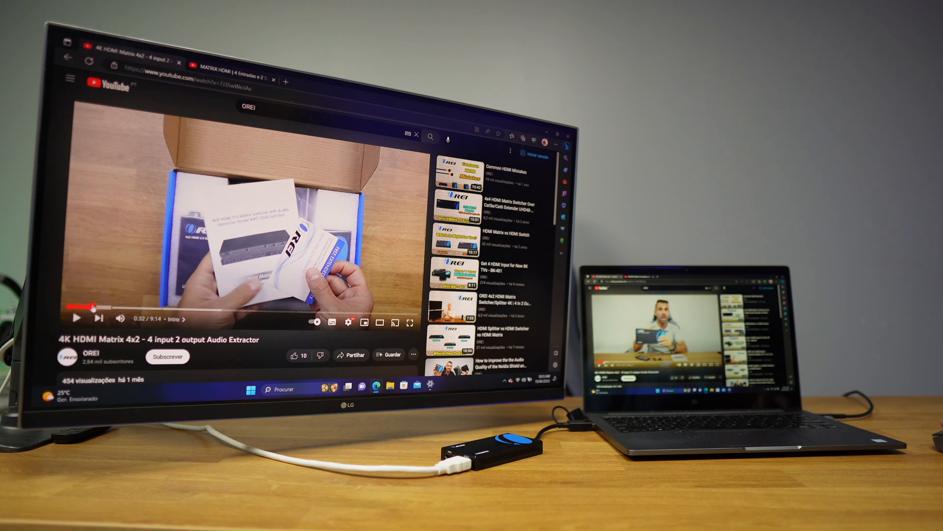